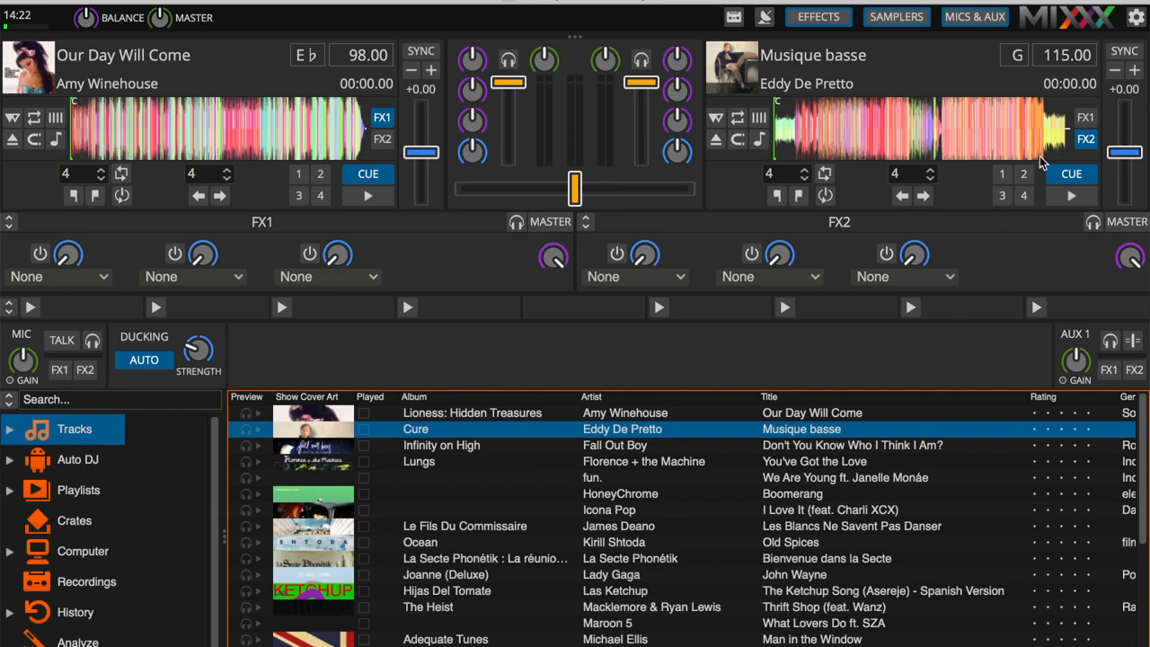
Reveal the Skin Settings panel beside the decks, then reach the application menu.
click(1136, 18)
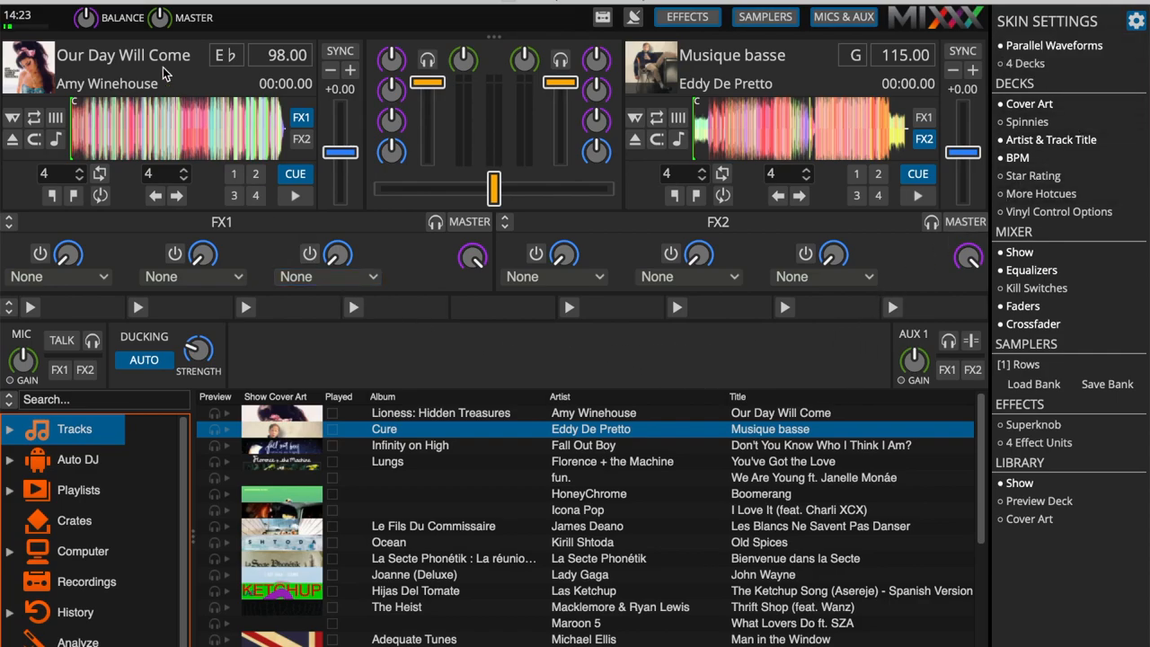
click(27, 3)
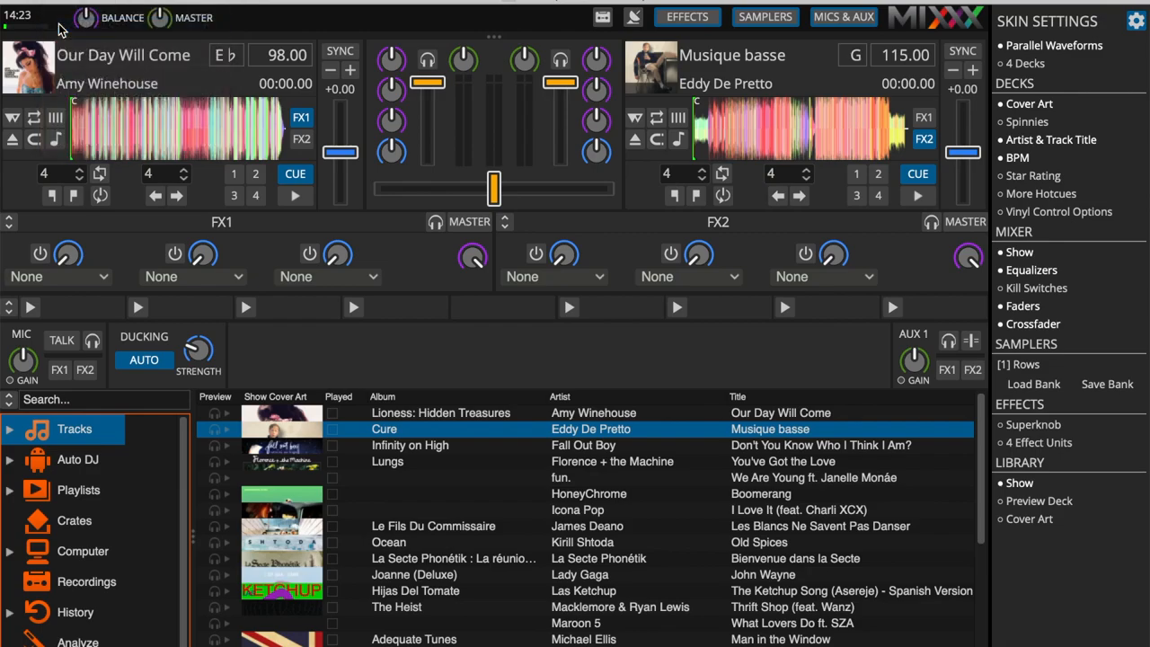
Review the Interface preferences and keep Deere as the skin.
click(1135, 20)
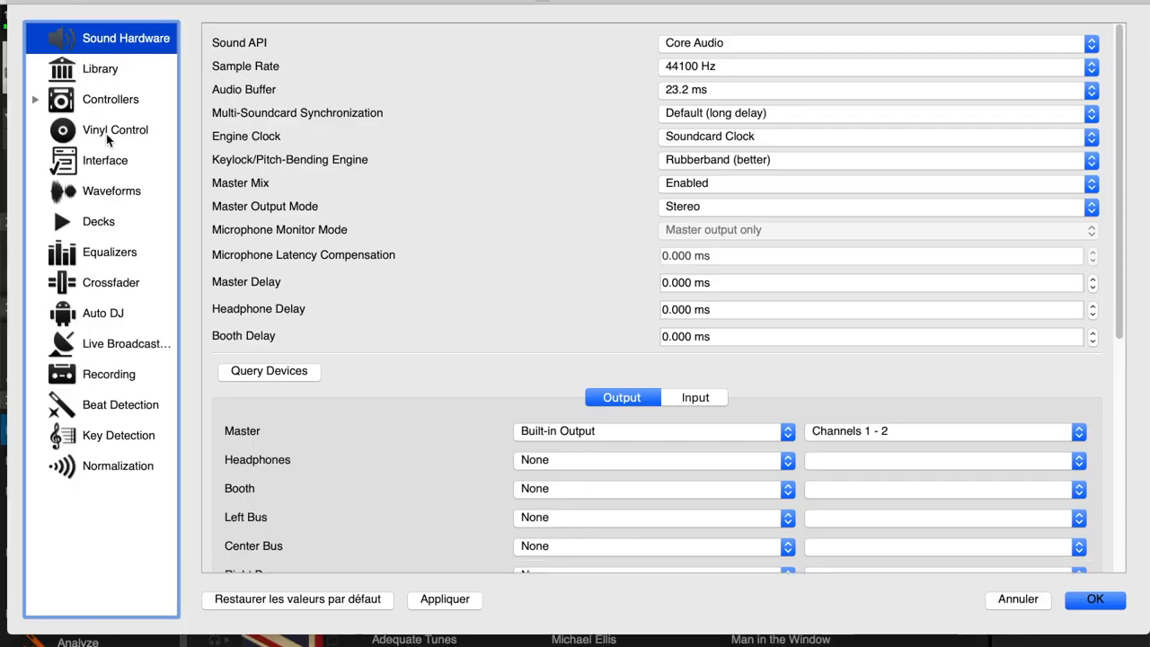
click(104, 160)
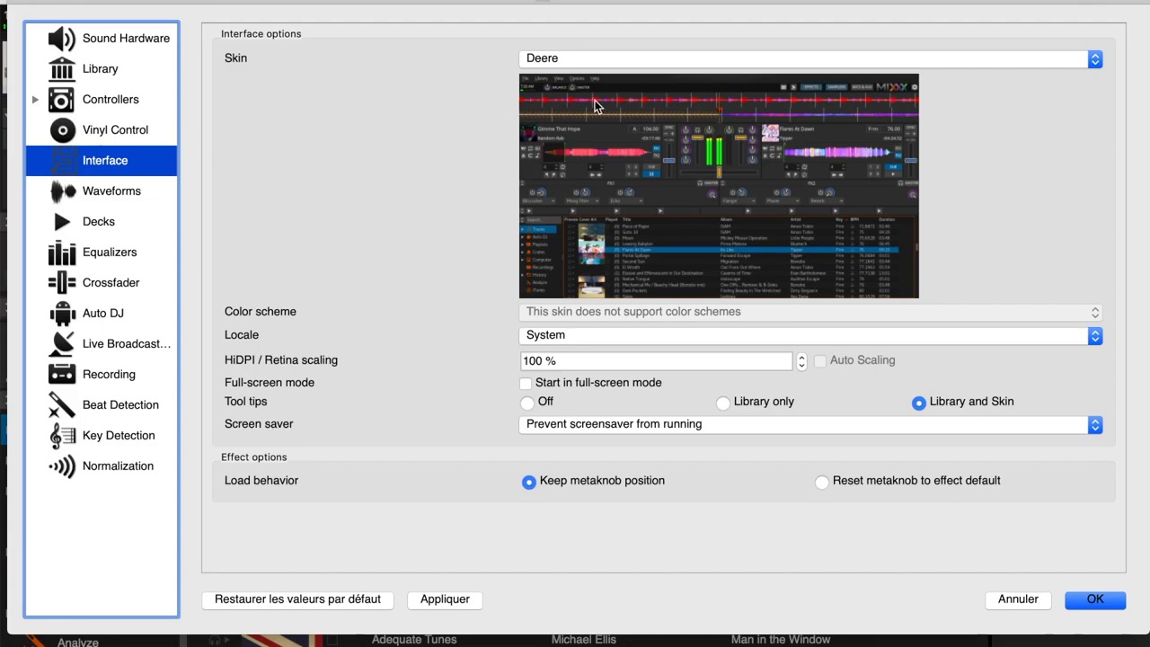
click(809, 57)
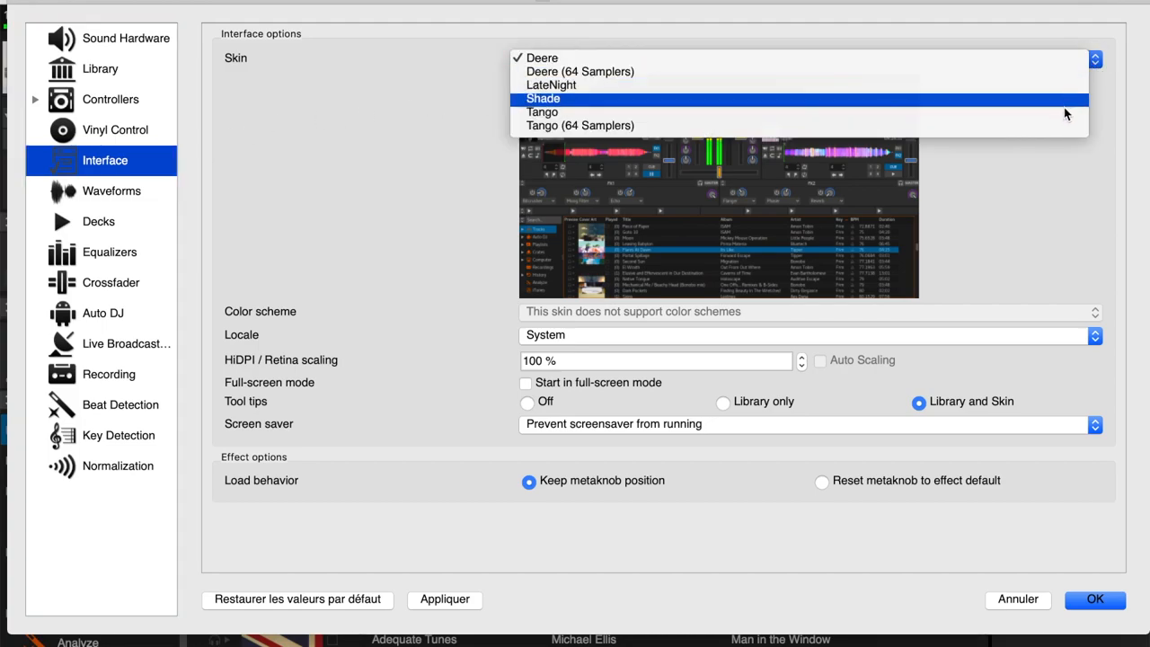
mouse_move(1046, 57)
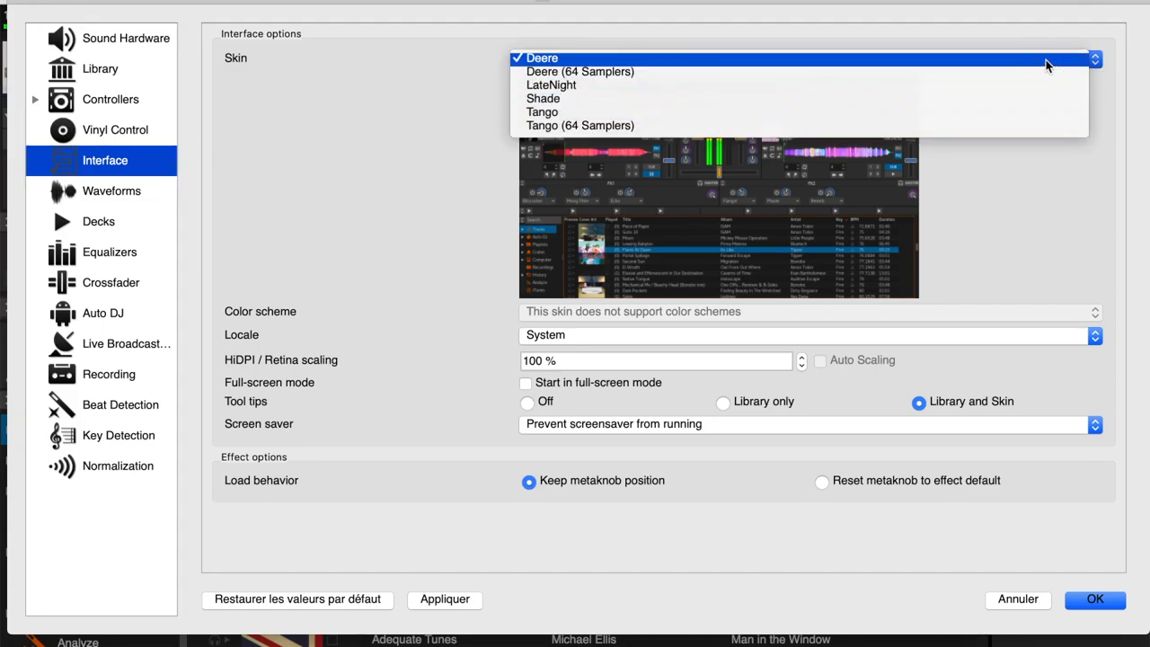
click(543, 58)
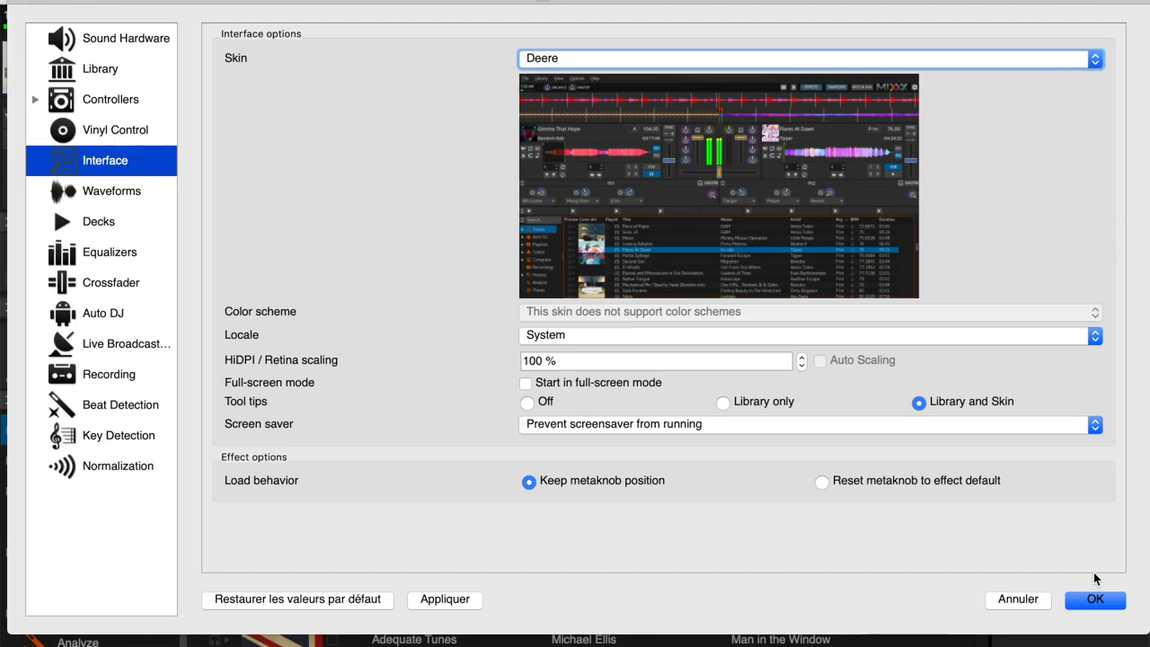
click(1094, 600)
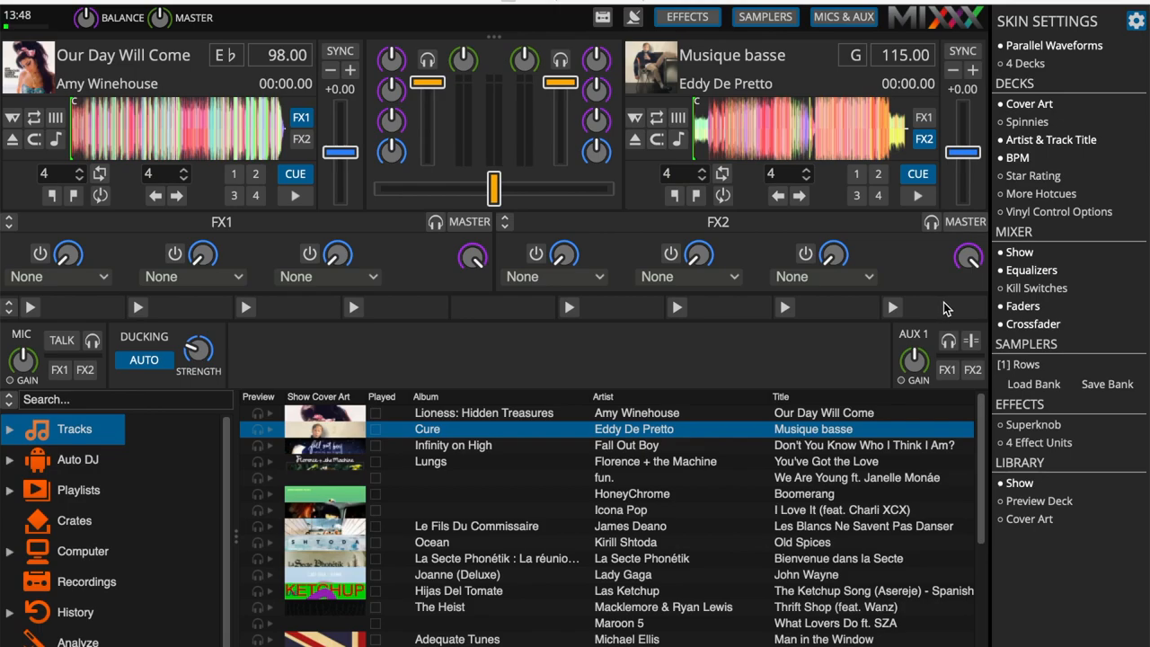
mouse_move(36, 4)
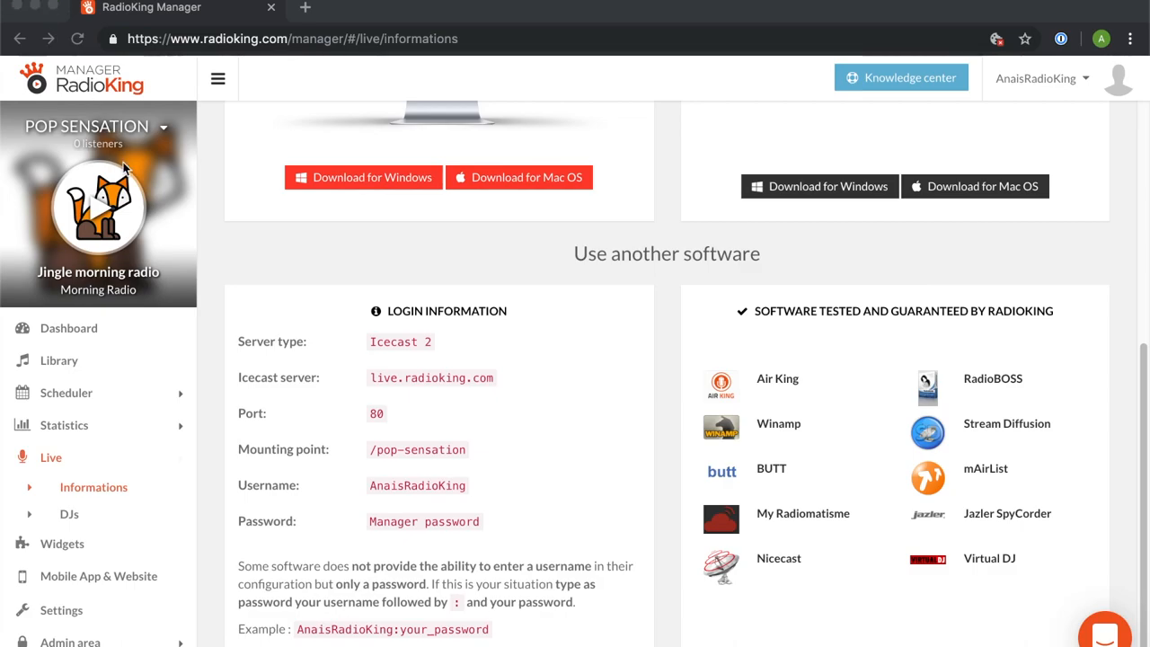
mouse_move(529, 485)
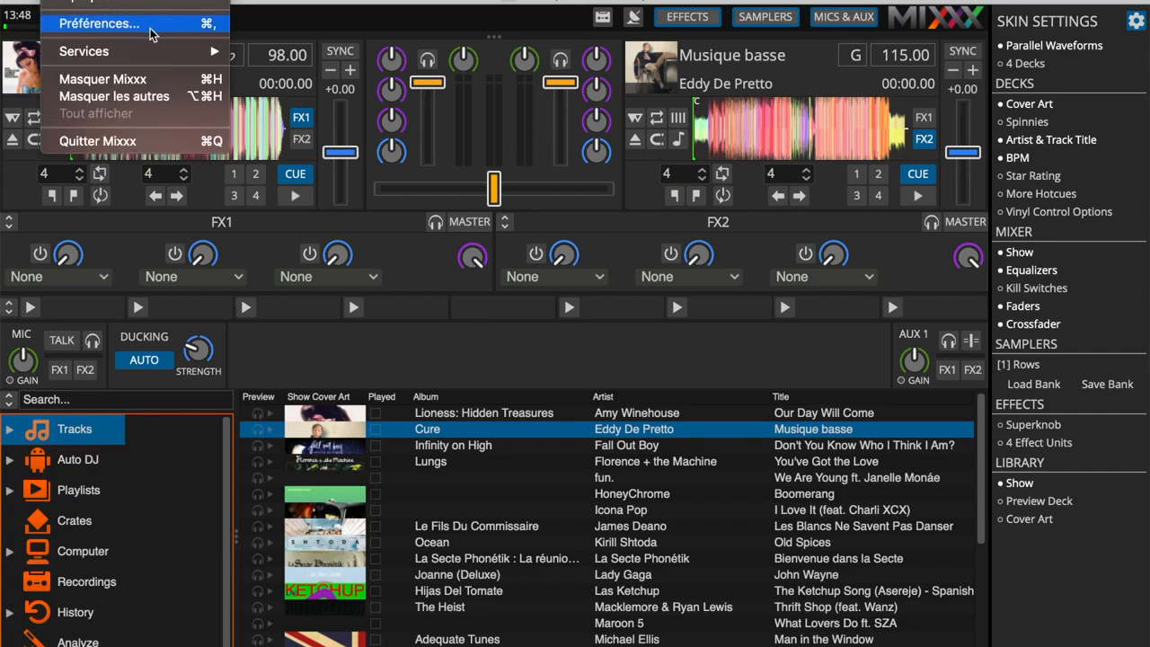
Set Connection 1 to Icecast 2 at live.radioking.com, port 80, mount /pop-sensation, with login and password.
click(99, 24)
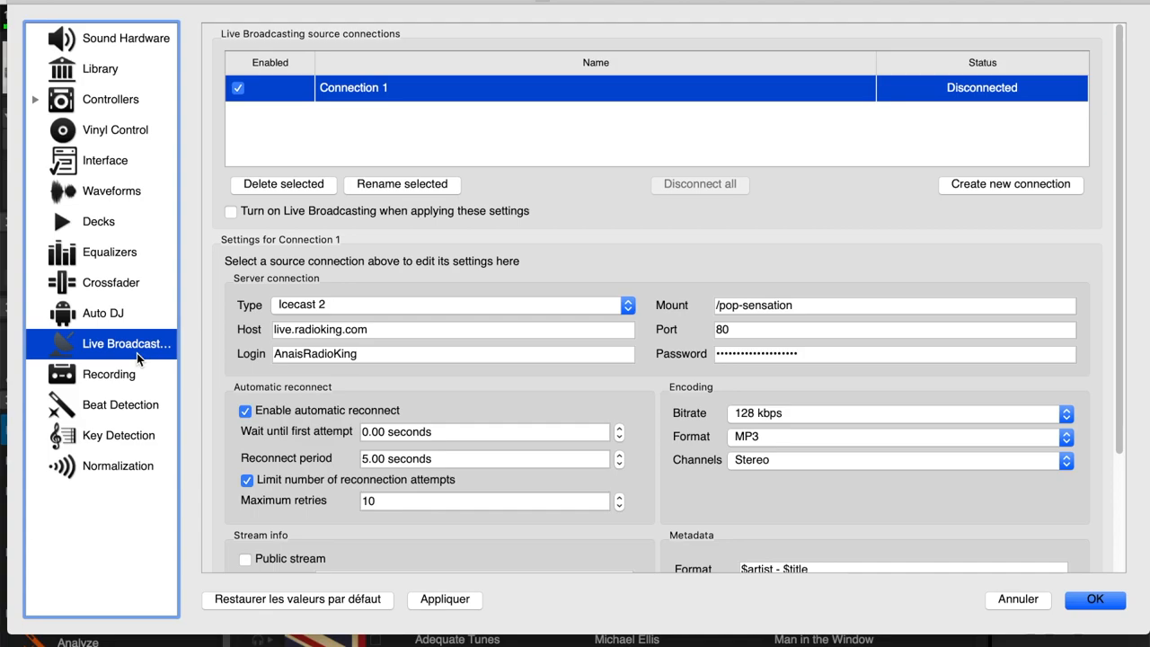
click(445, 305)
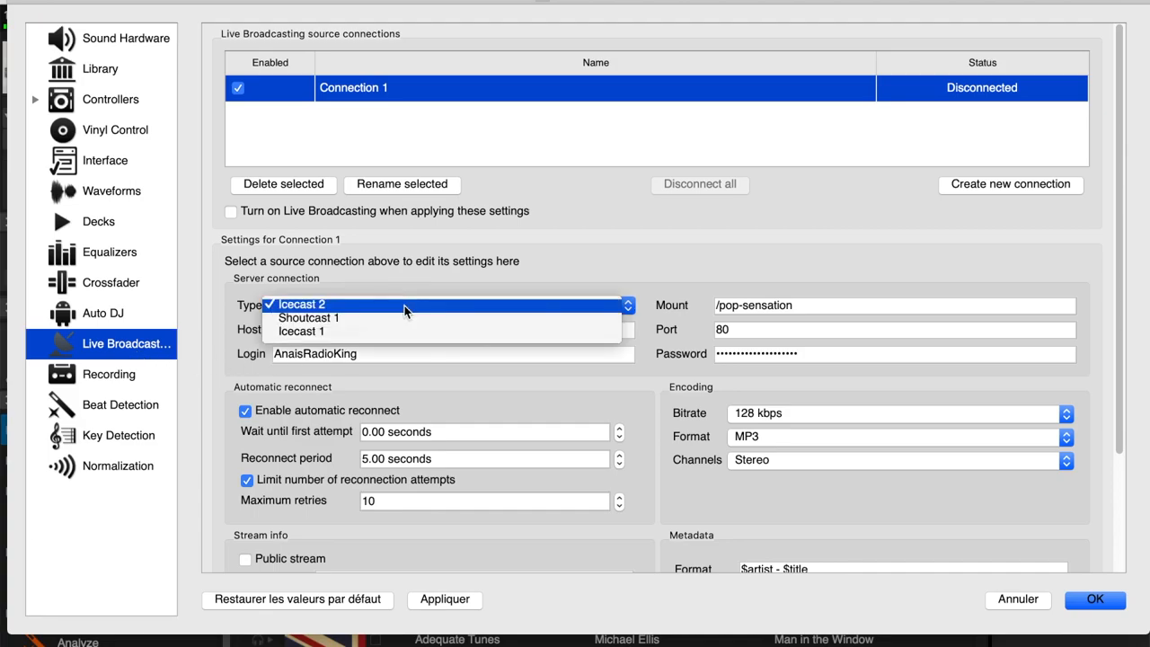
text(live.radioking.com)
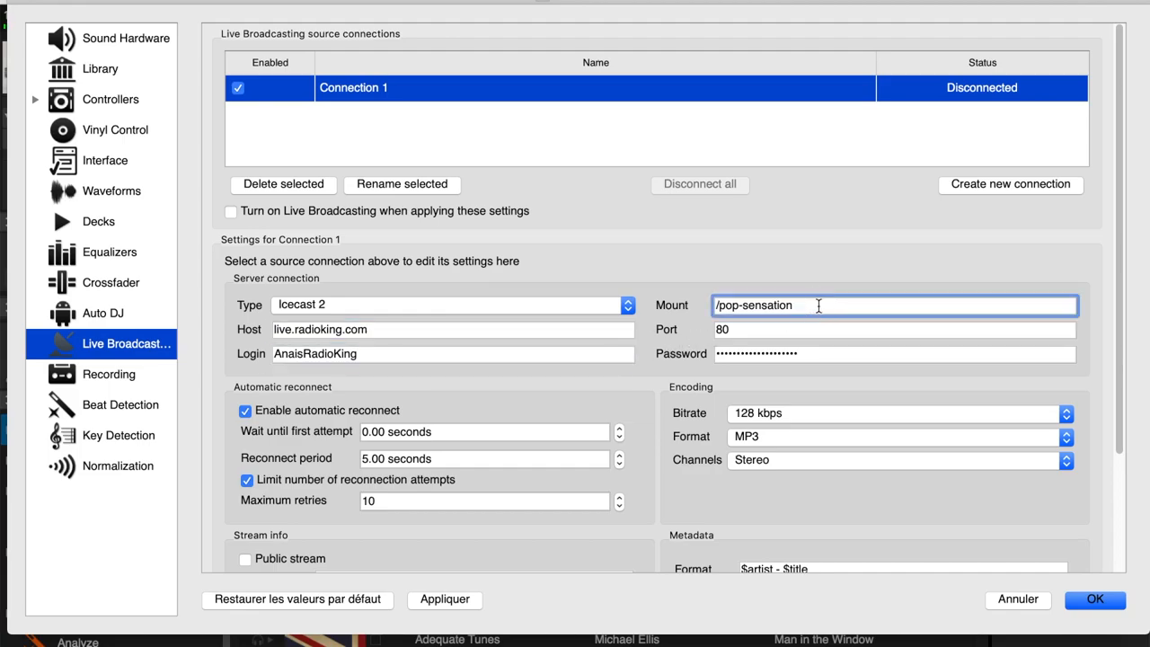
click(891, 328)
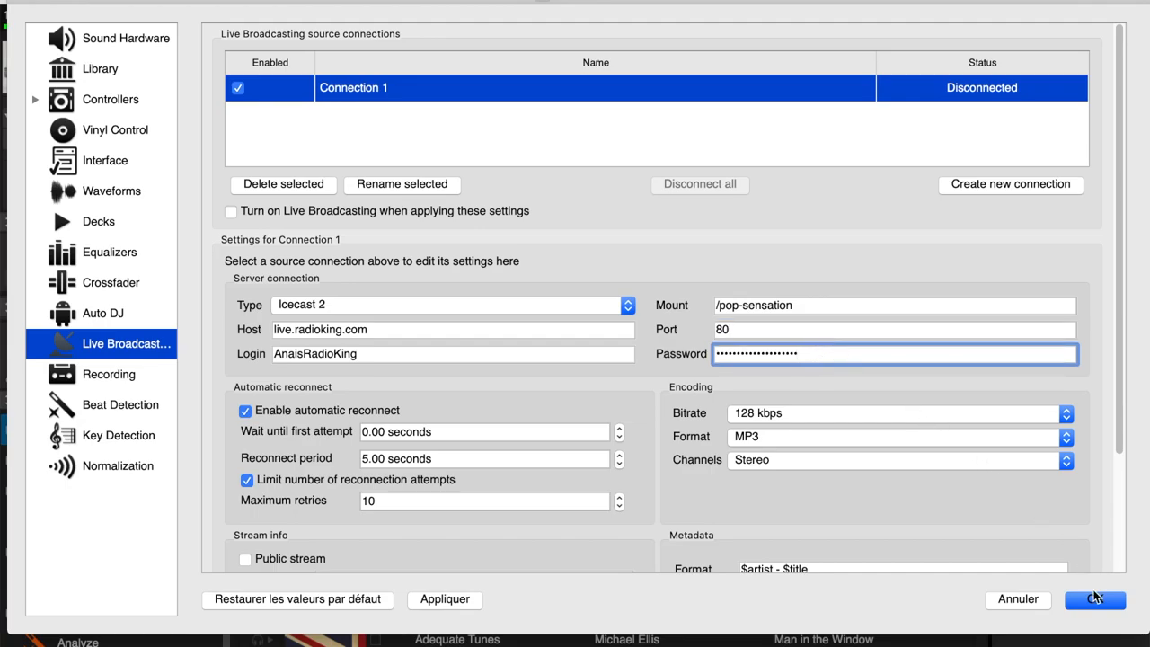
click(1094, 600)
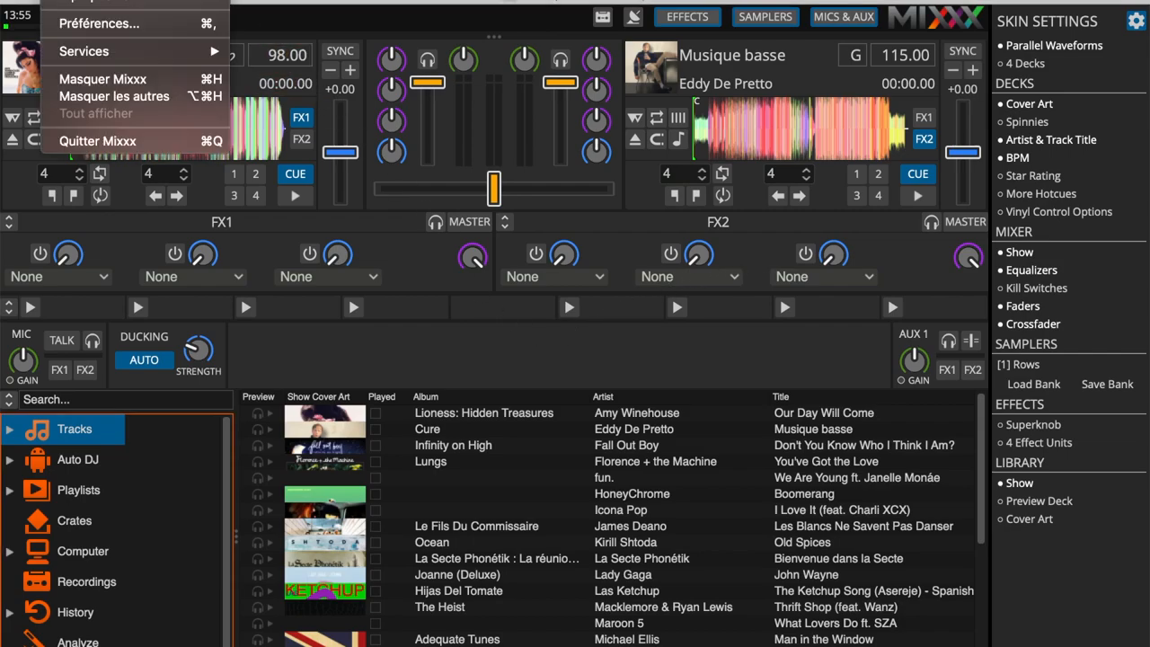
Add the iTunes folder from Music as a second library music directory.
click(97, 23)
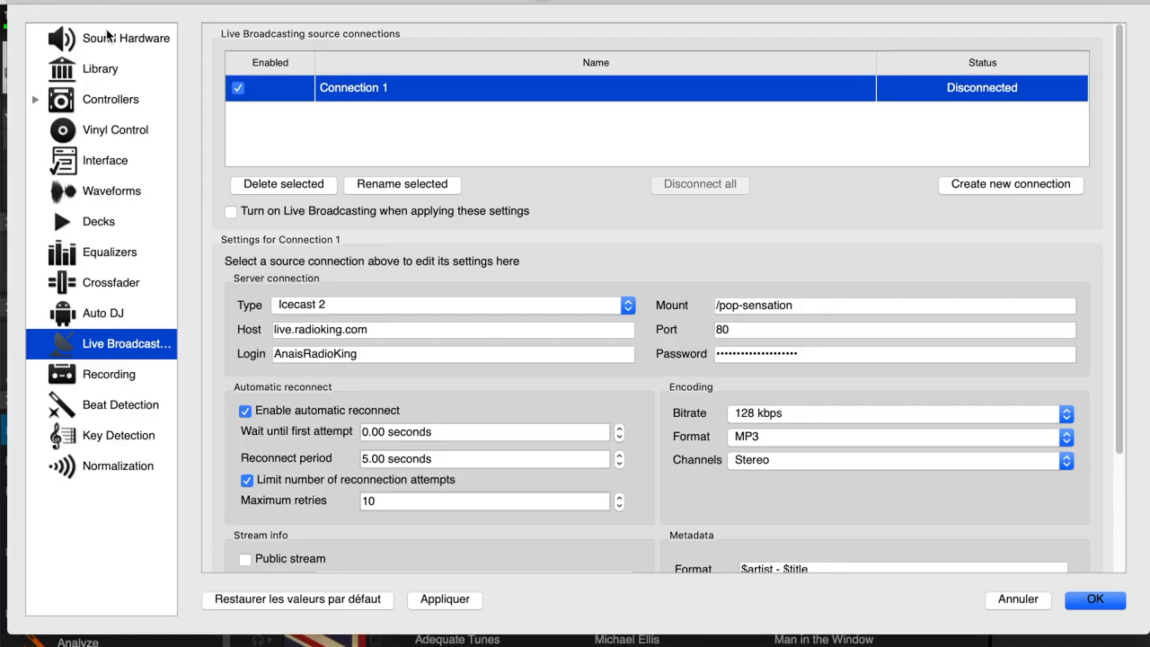
click(101, 68)
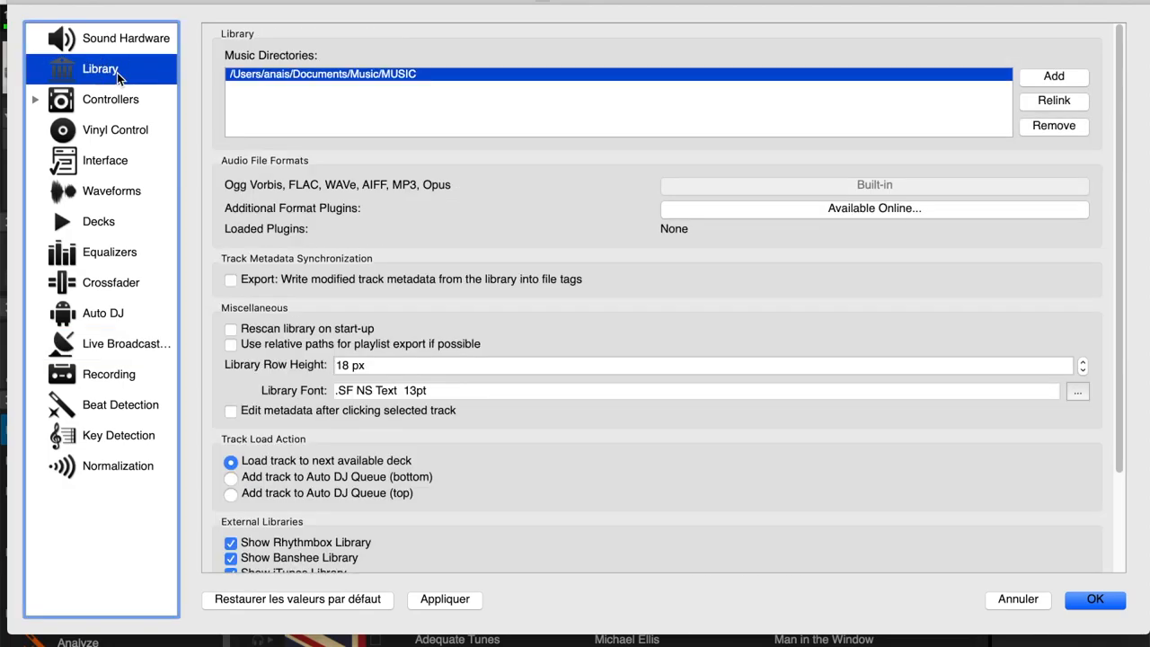
mouse_move(224, 90)
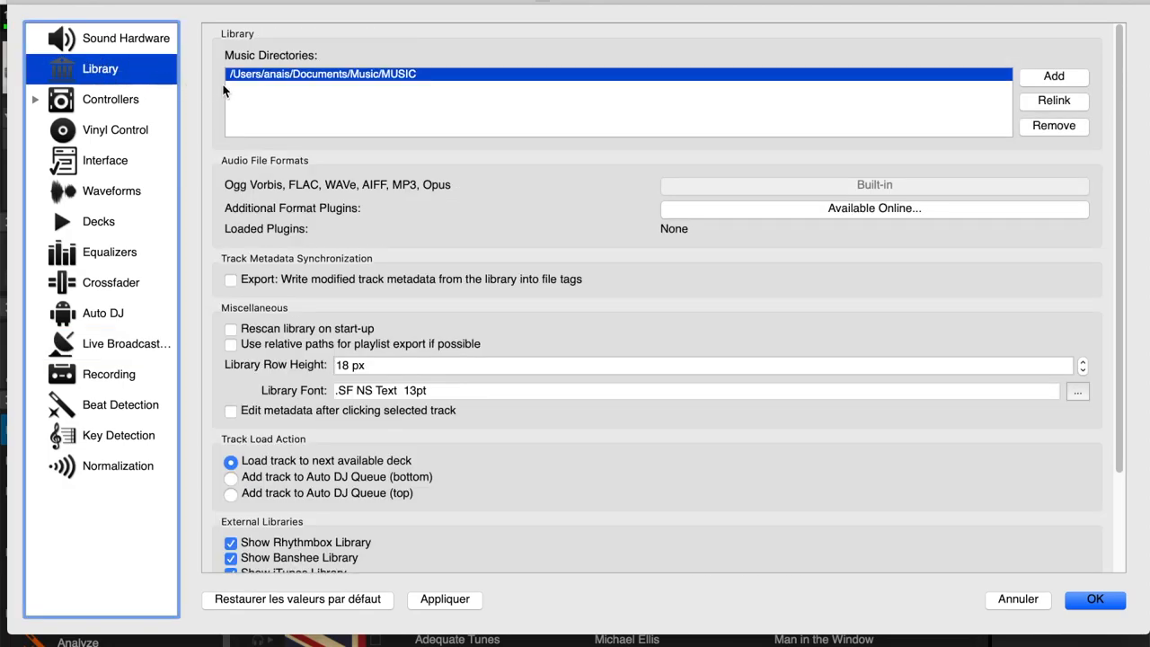
mouse_move(942, 119)
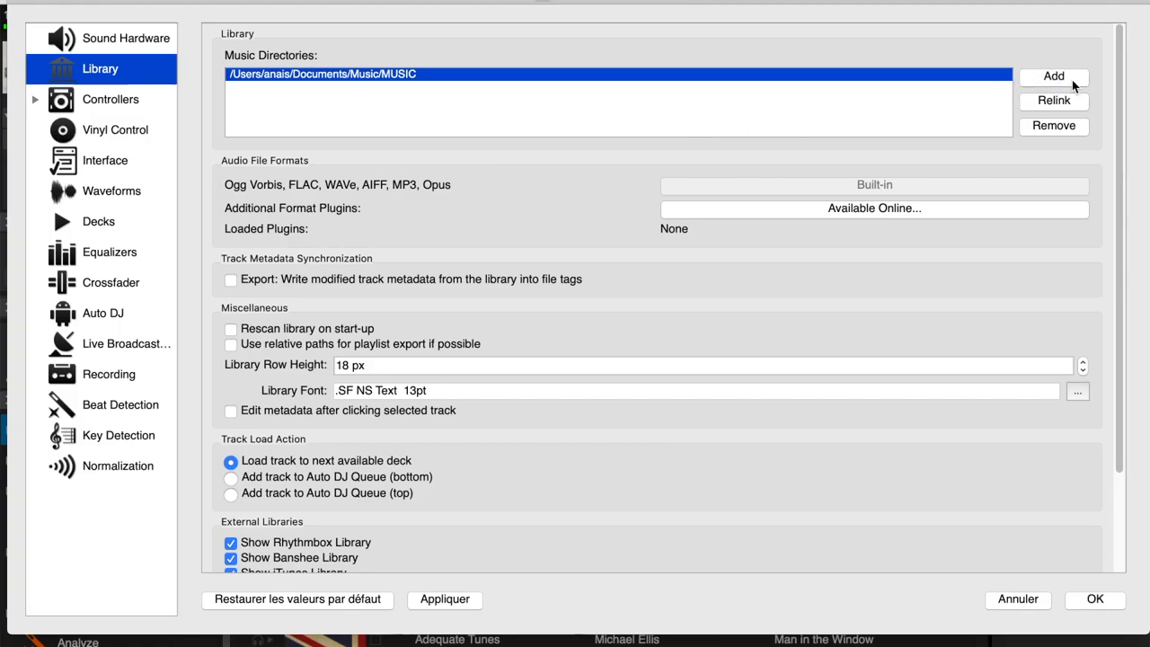
click(1053, 75)
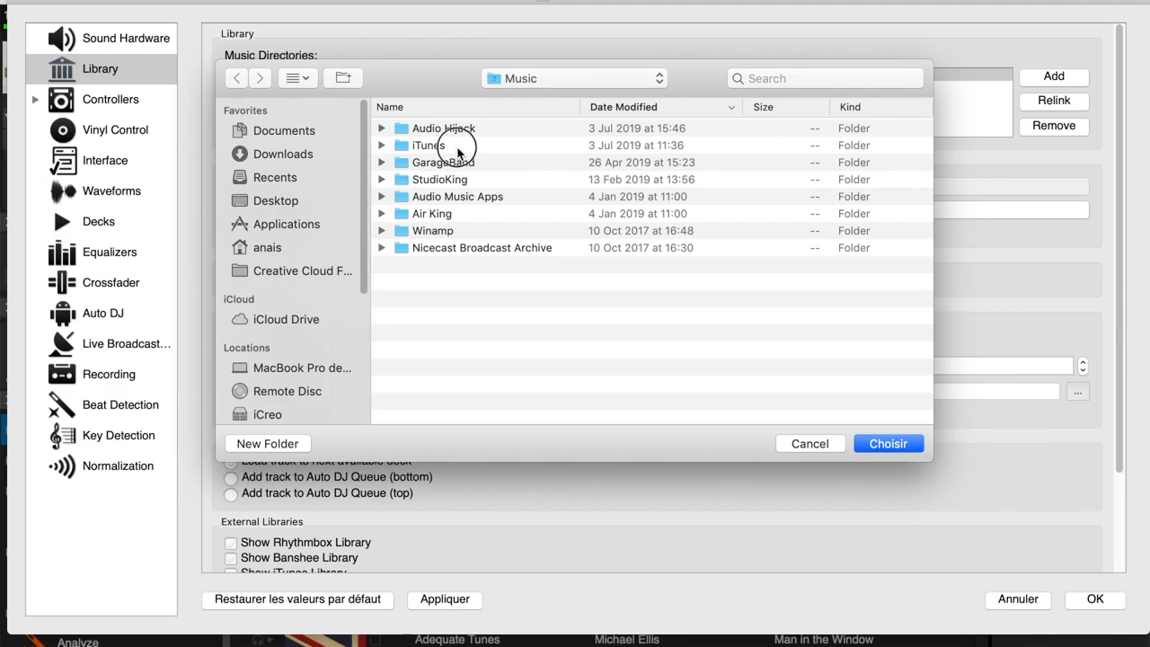
click(428, 143)
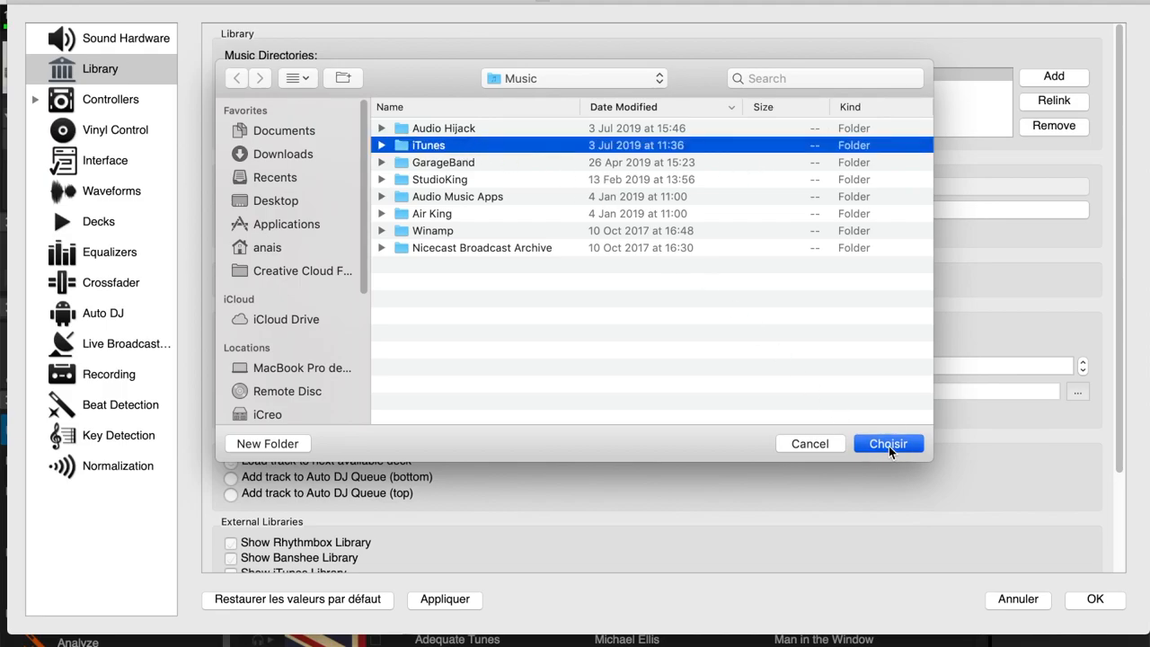
click(888, 442)
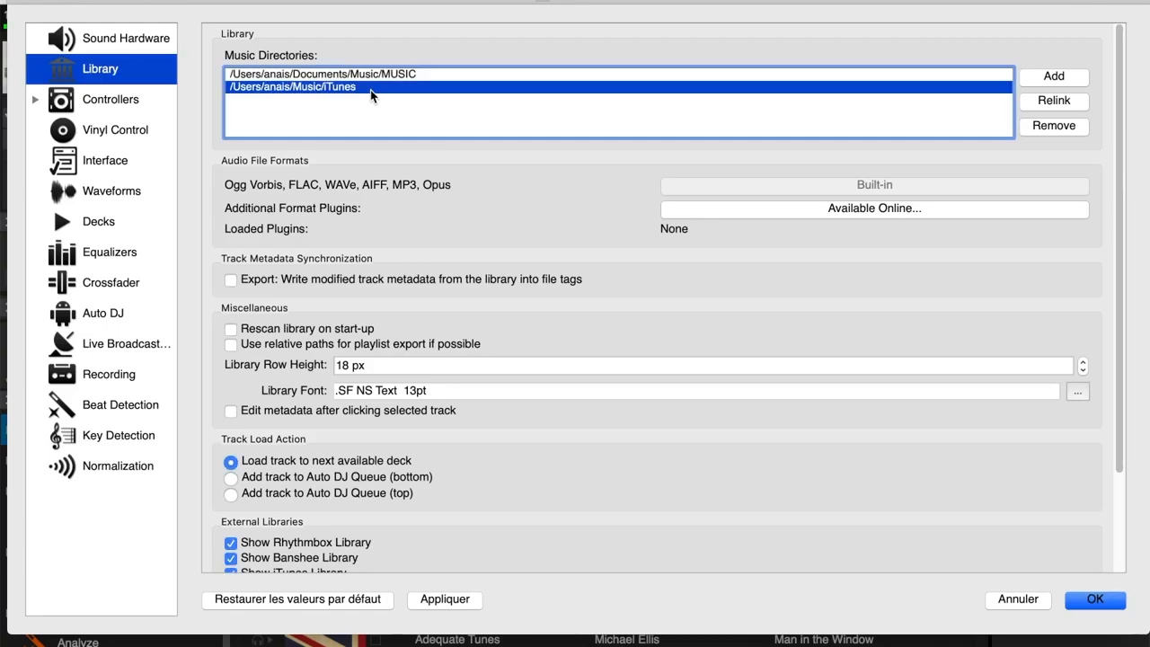
mouse_move(939, 543)
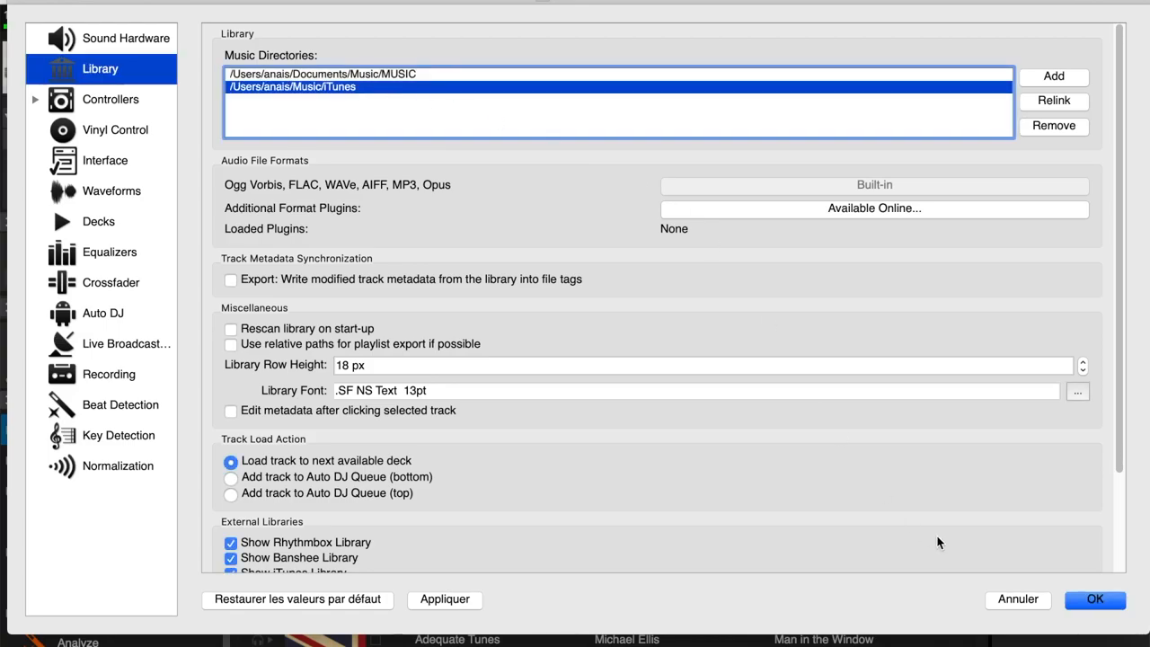
click(1096, 601)
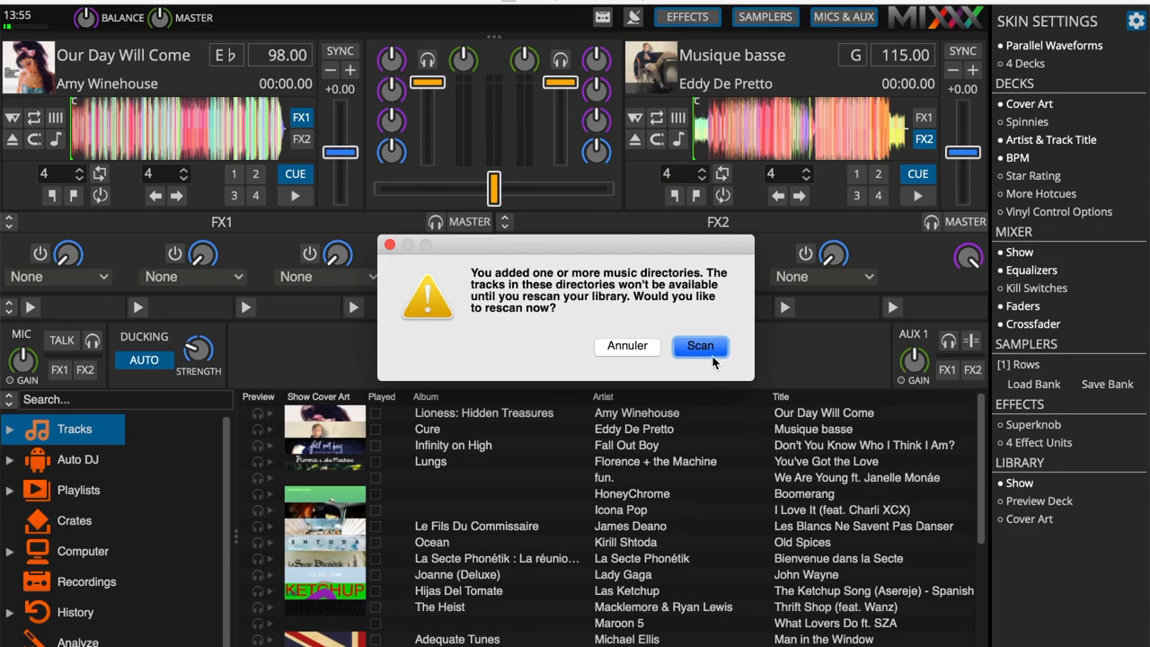
Rescan the library so new items like ZOOM0001 and Jingle EN 2 appear.
click(701, 345)
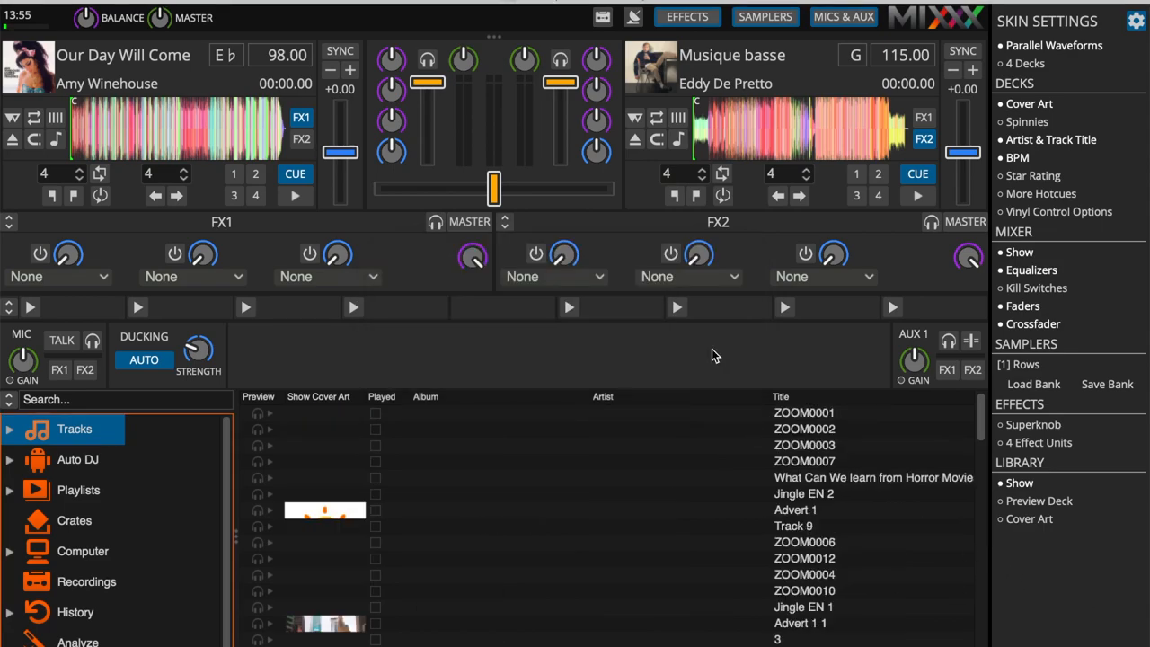
mouse_move(829, 369)
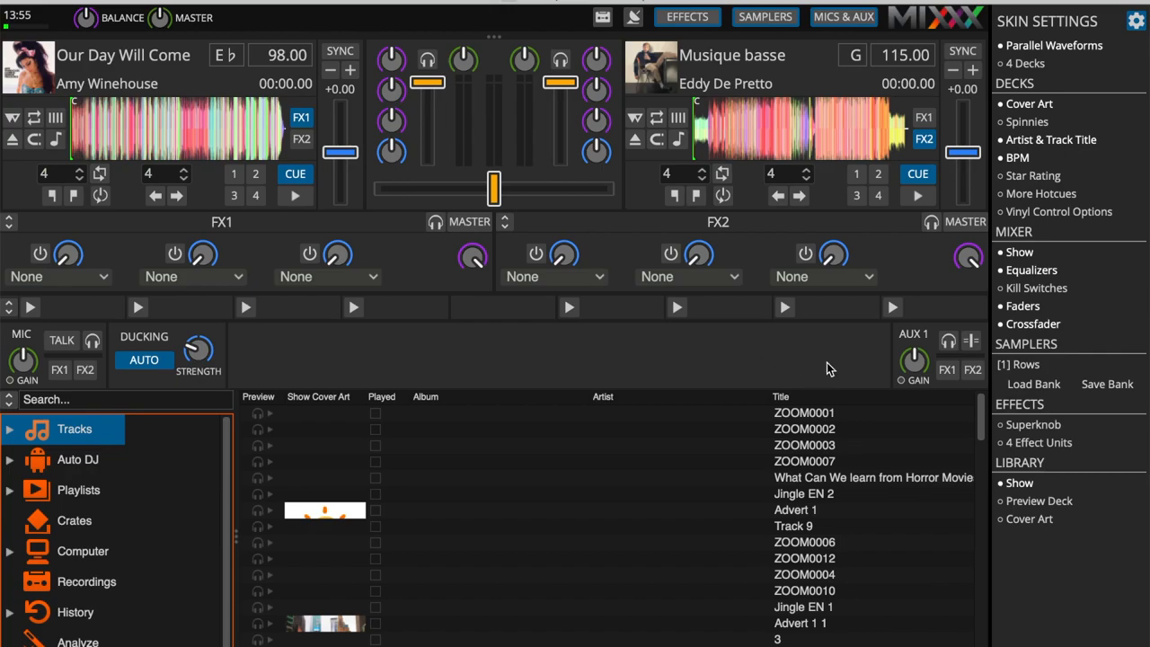
scroll(down, 3)
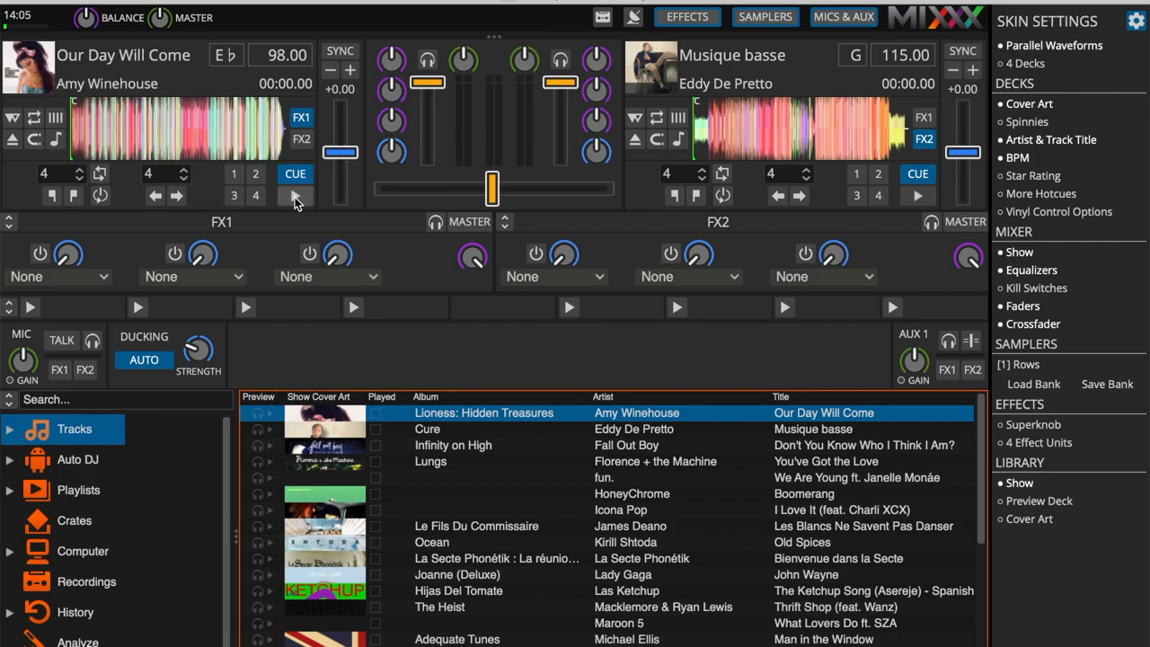
Play Our Day Will Come on deck 1 and start selecting library tracks.
click(295, 196)
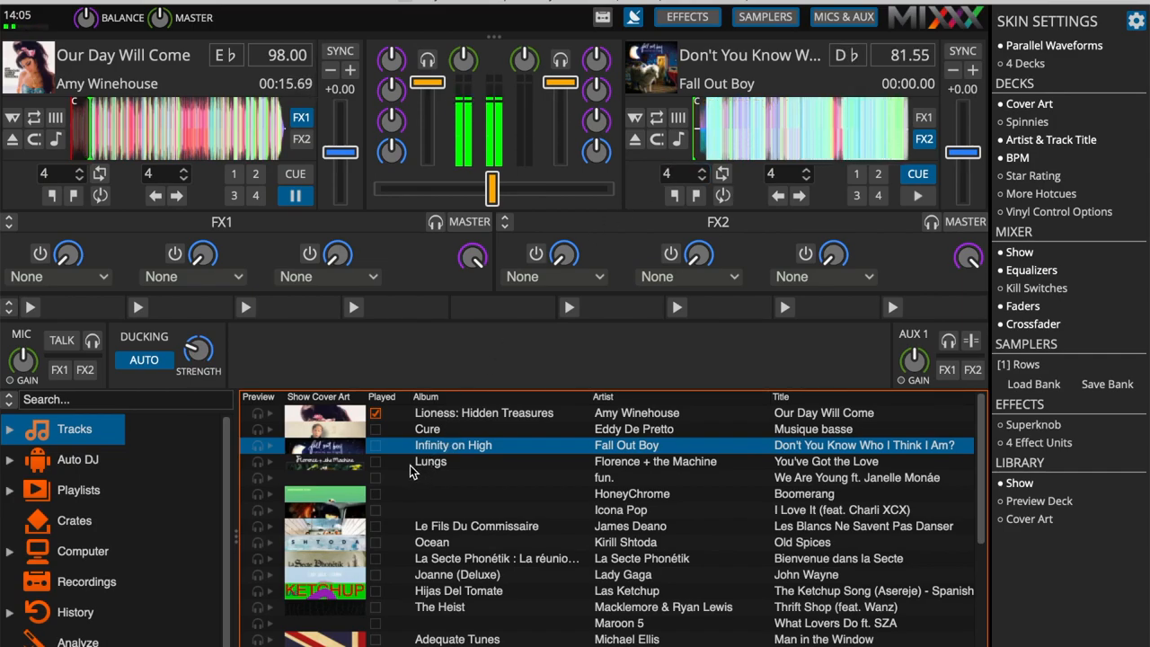
click(431, 459)
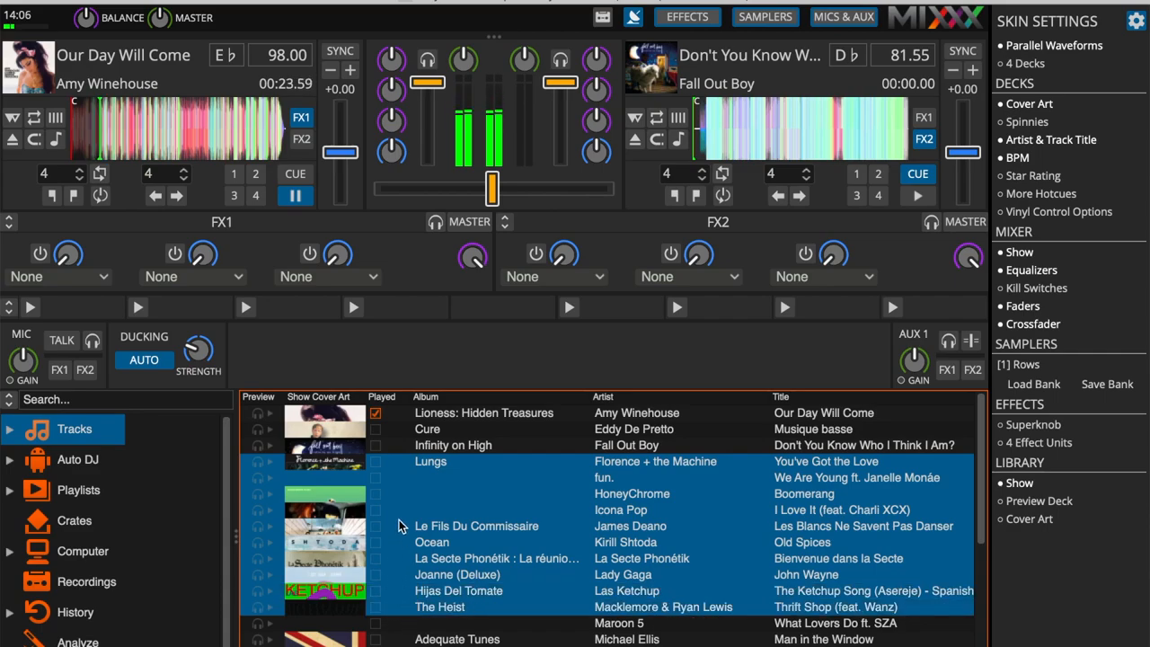
Bring up the track menu for the selection from Lungs to The Heist.
right_click(432, 525)
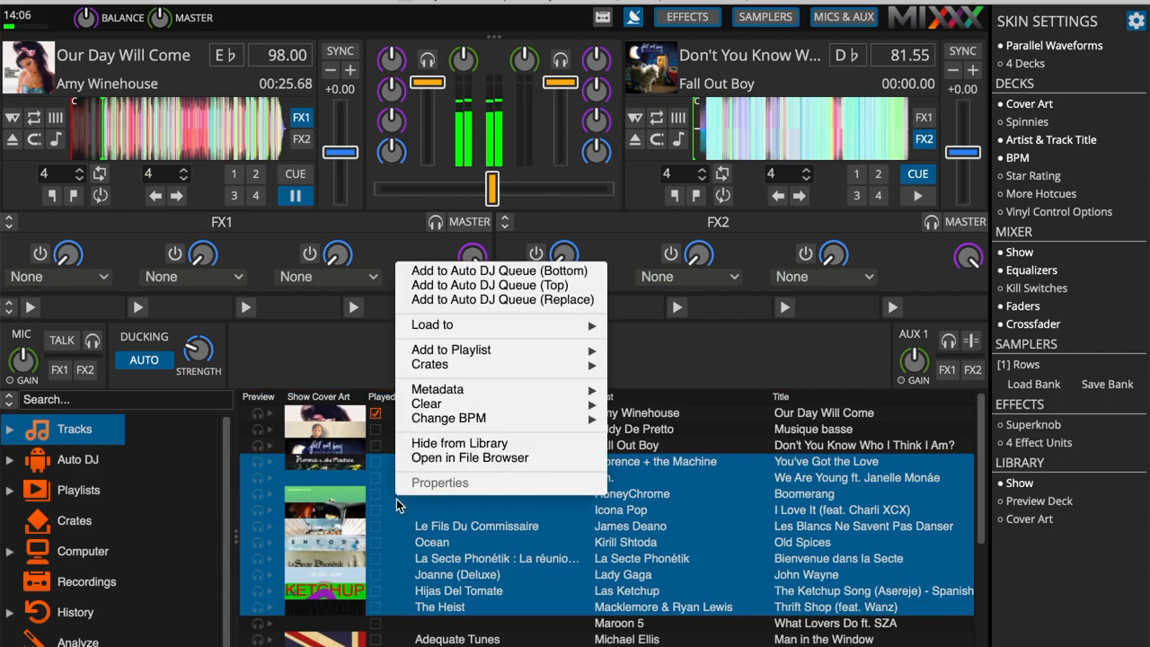
mouse_move(430, 363)
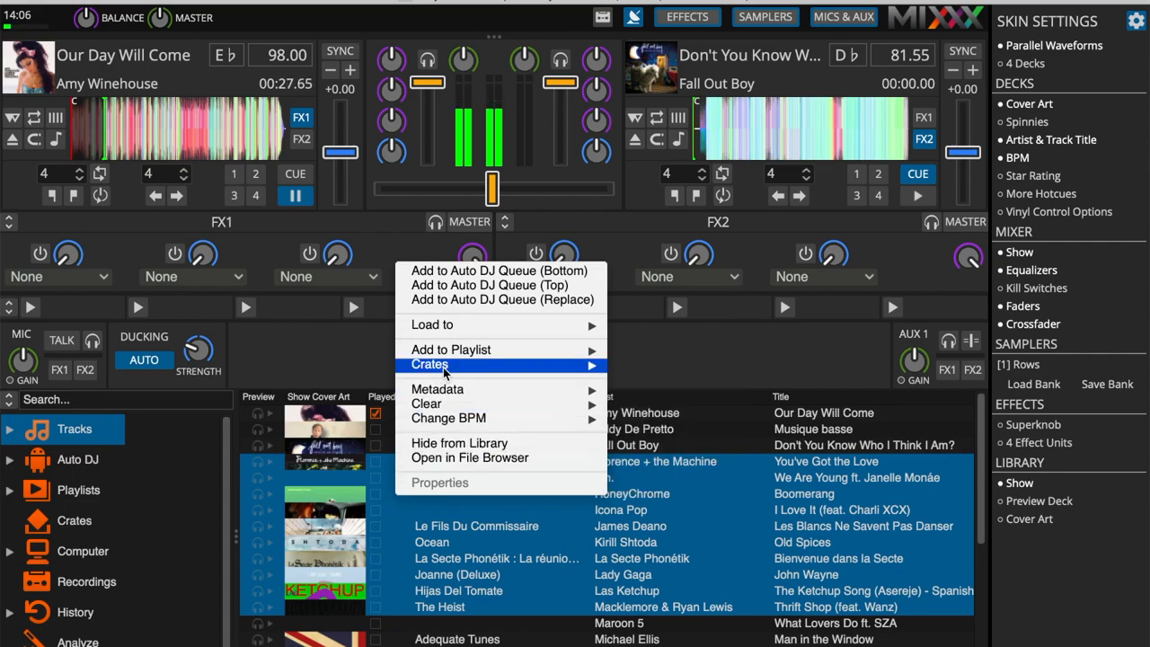
mouse_move(489, 284)
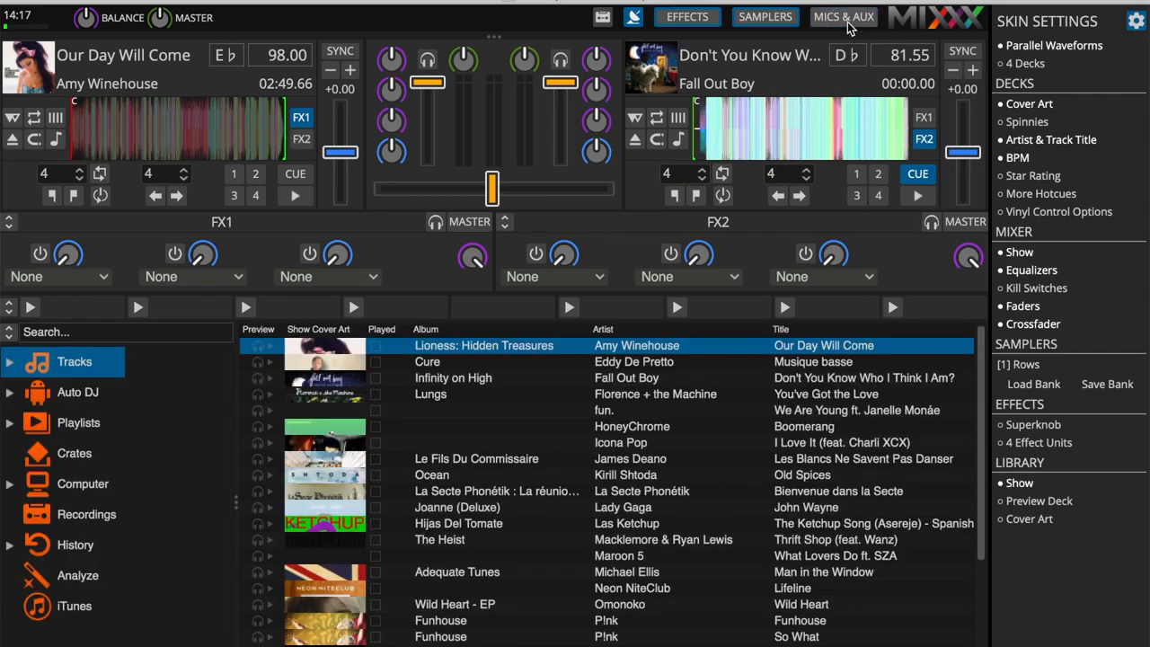
Show the MICS & AUX strip beneath the effect units again.
click(842, 16)
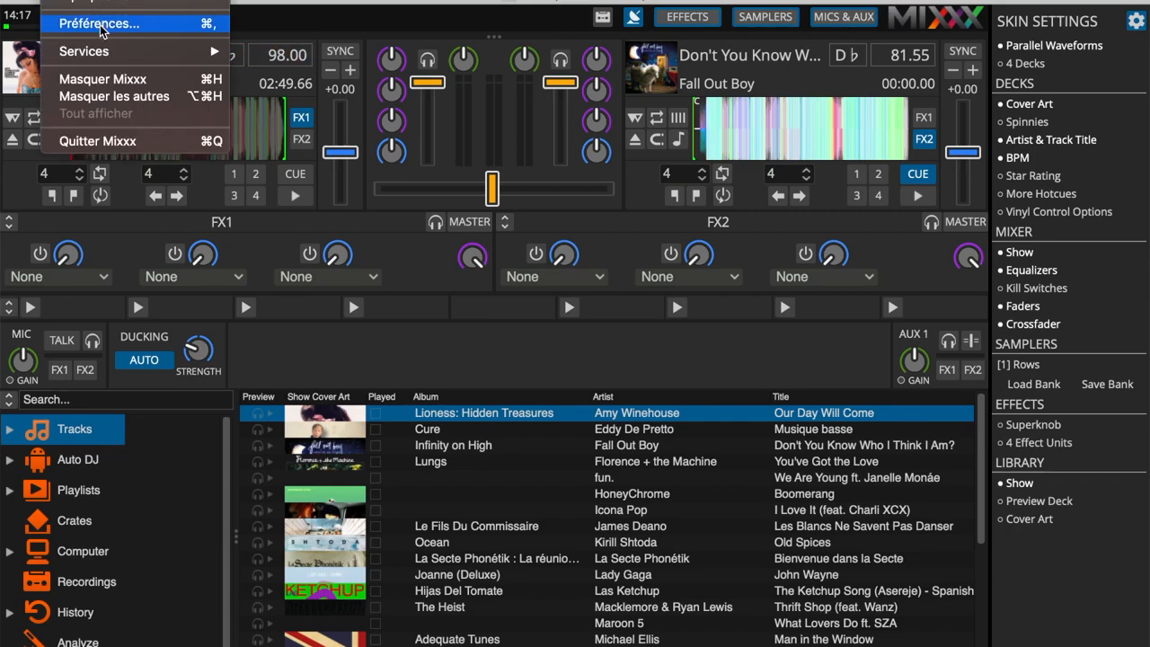
In Sound Hardware, keep built-in Master output and route Microphone 1 to the Built-in Microphone.
click(99, 24)
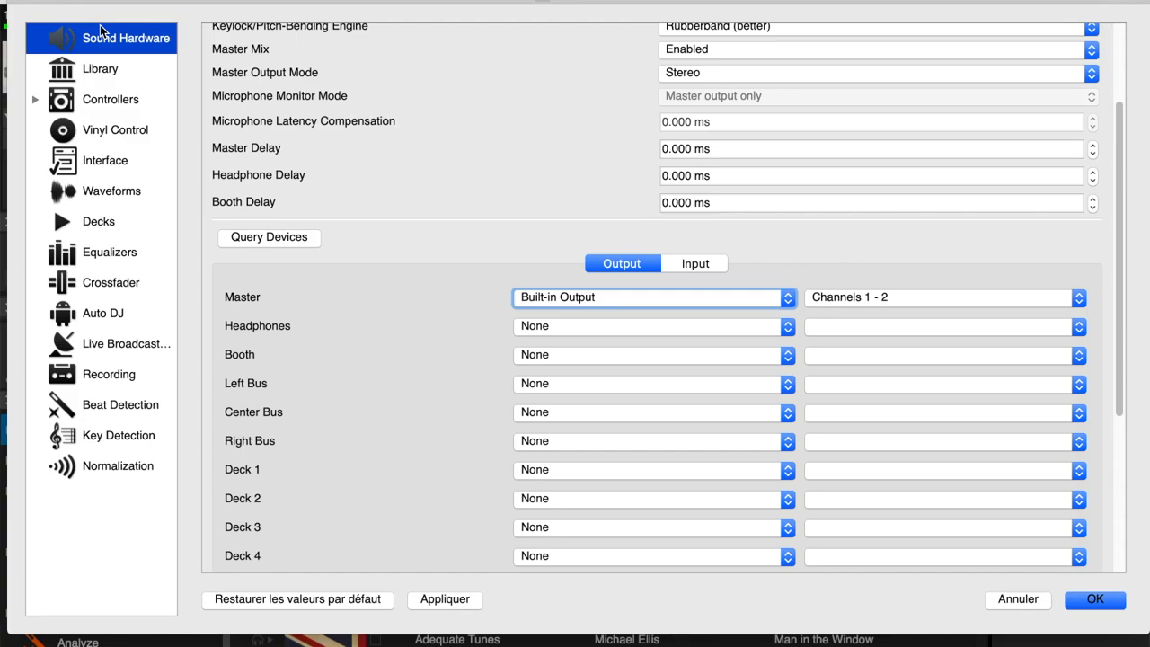
mouse_move(550, 263)
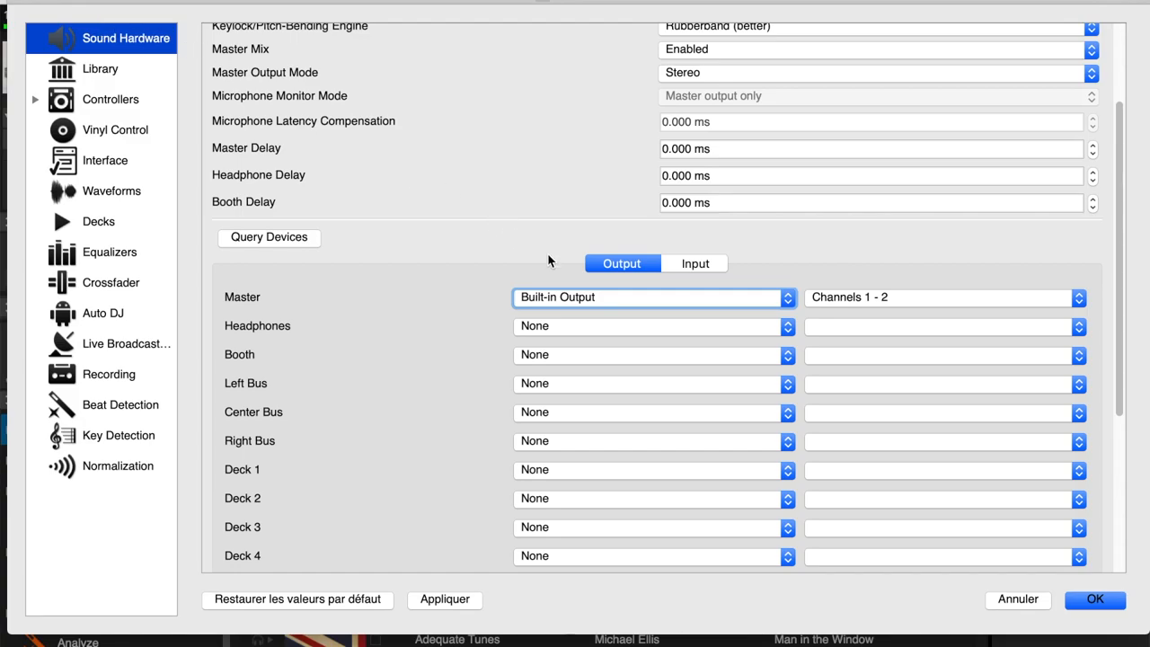
click(654, 296)
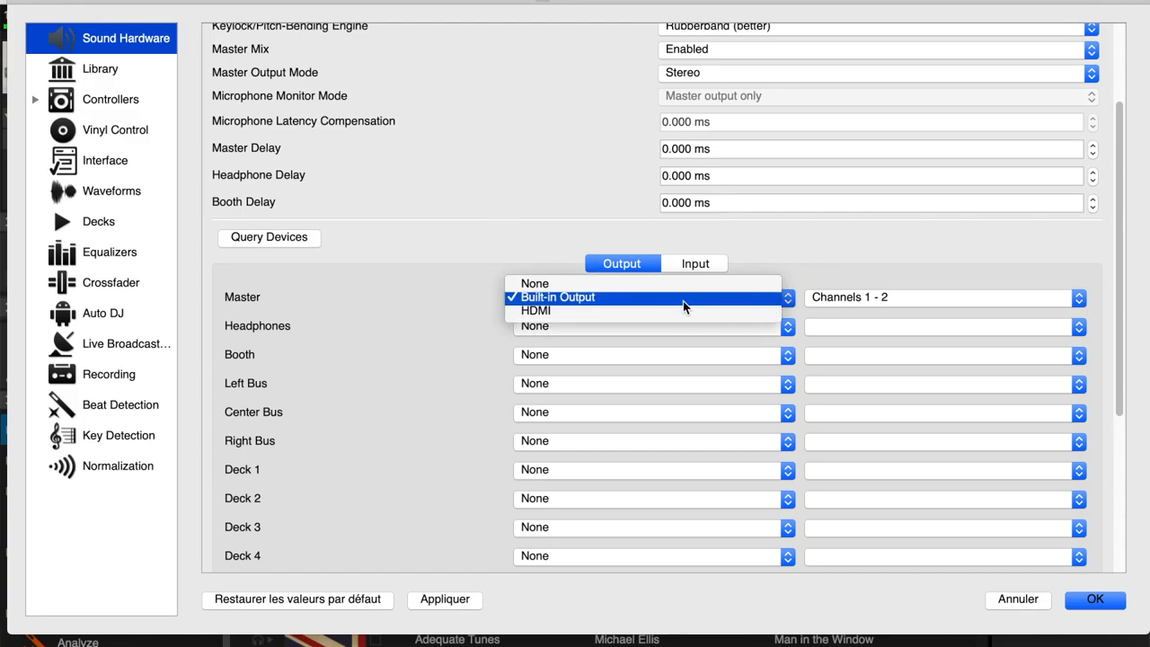
click(557, 296)
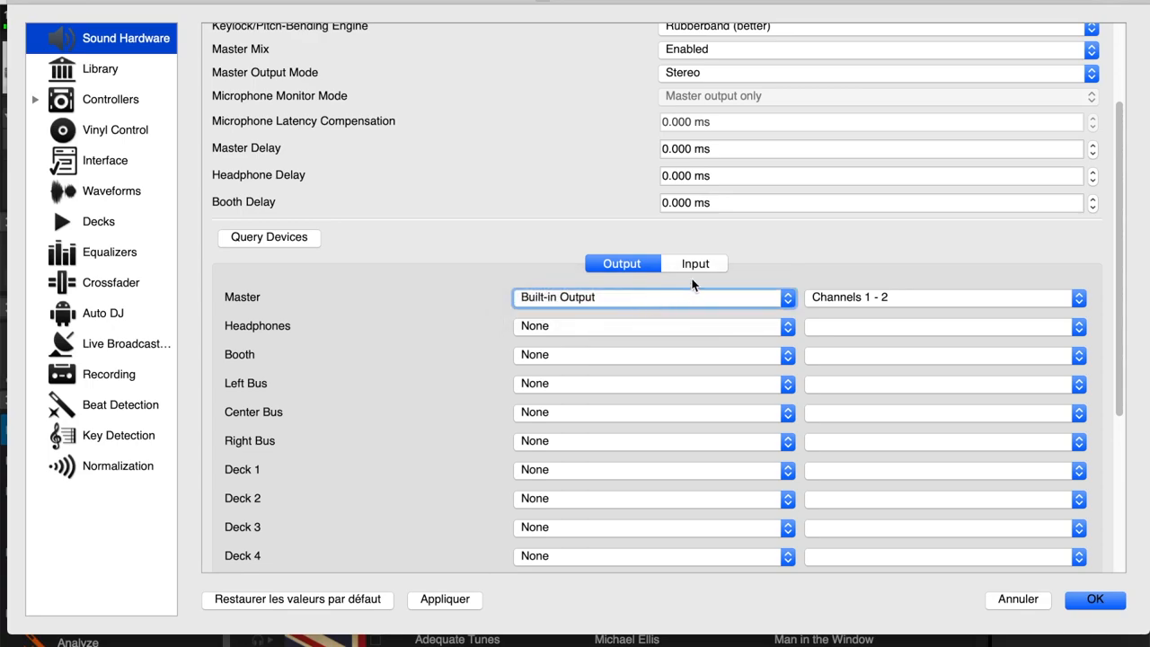
click(693, 263)
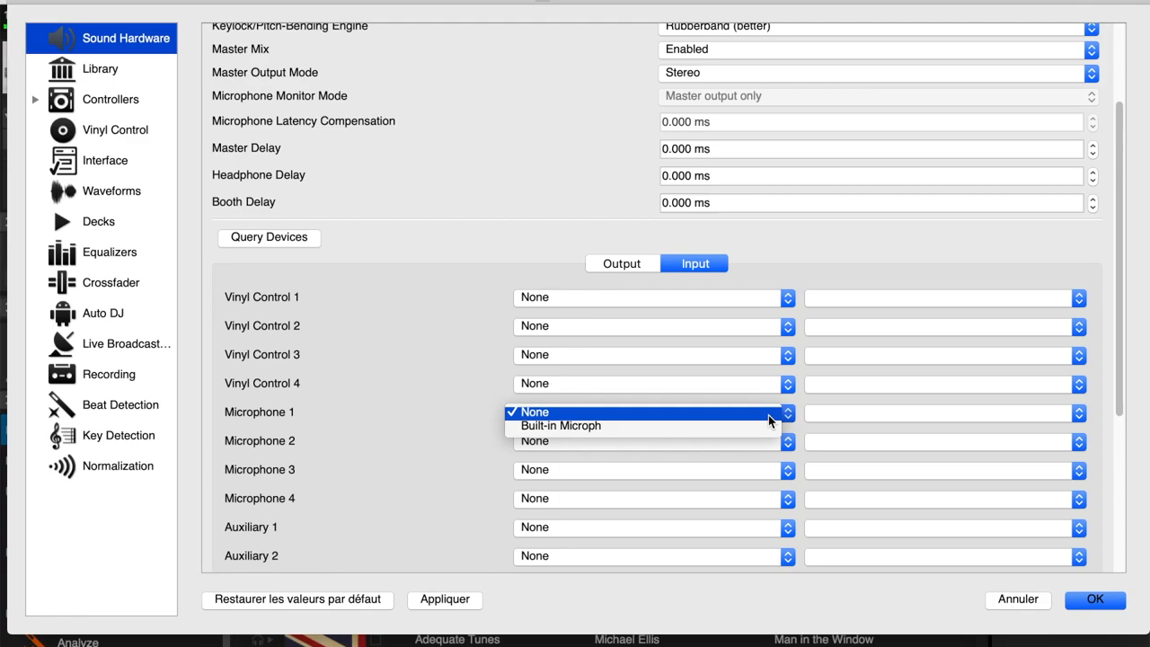
click(561, 424)
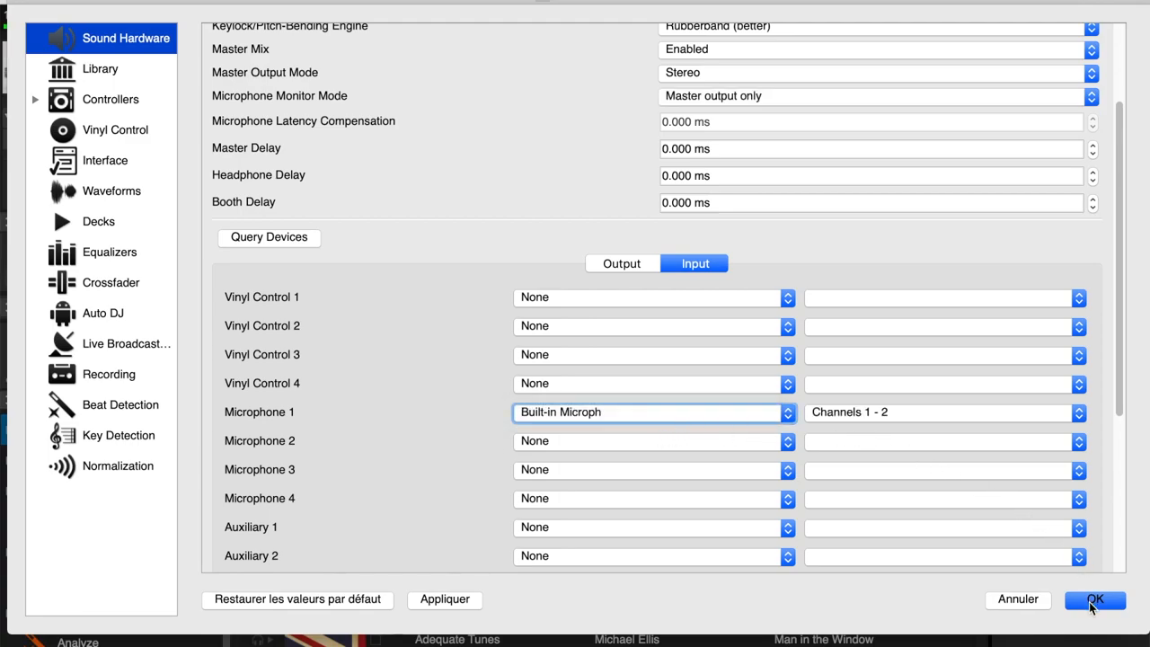
click(1094, 600)
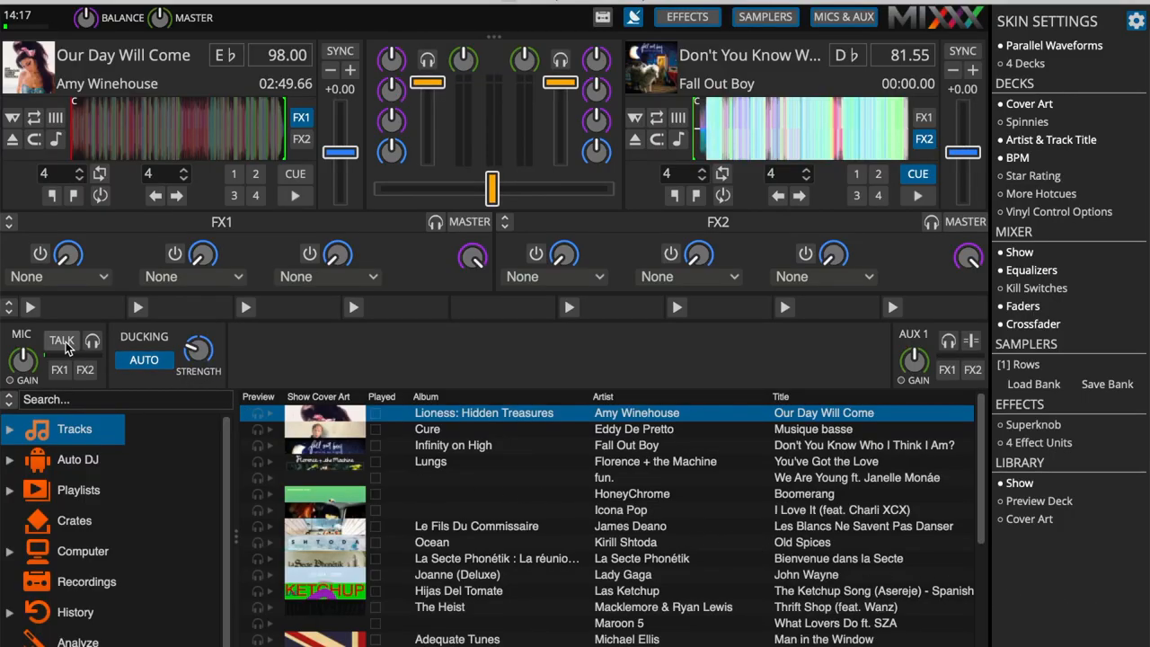
Switch on TALK for the microphone.
click(61, 342)
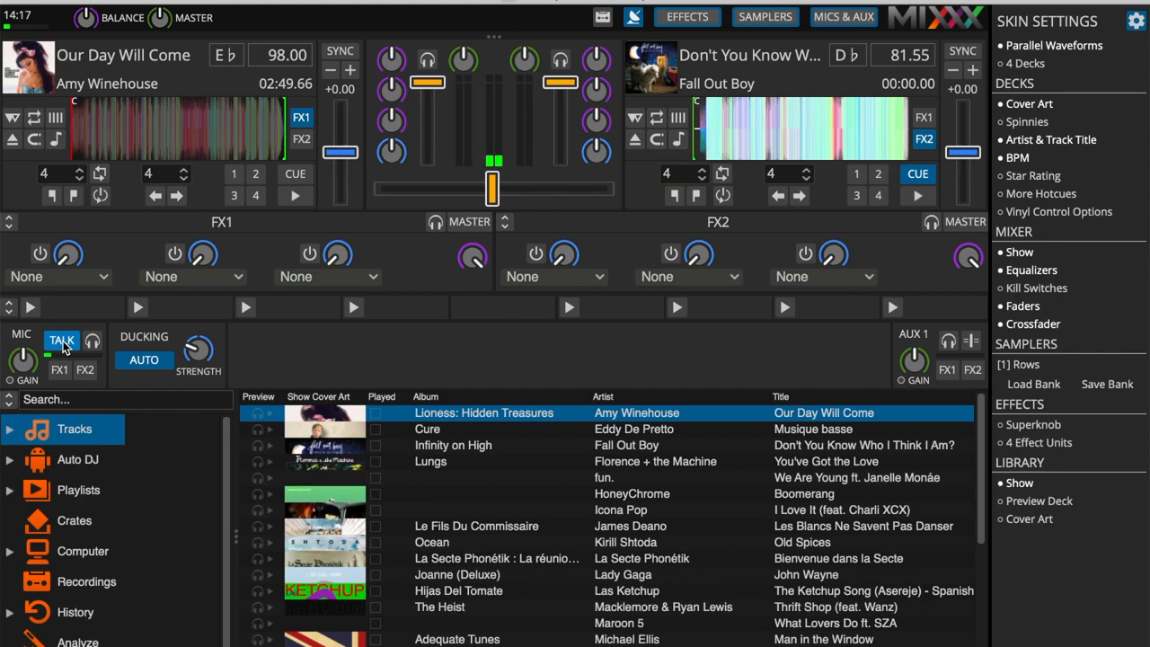